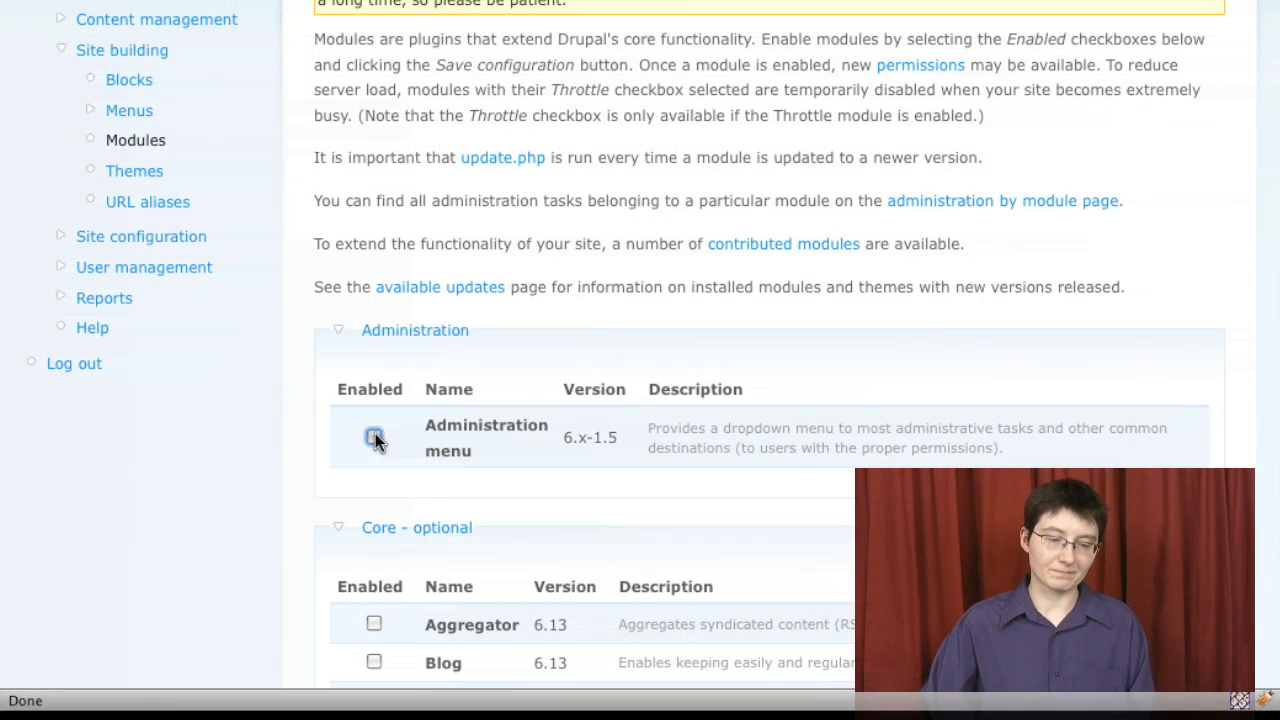
# Save the enabled core module selections on the Modules list and review the workflow defaults
pyautogui.scroll(-3)
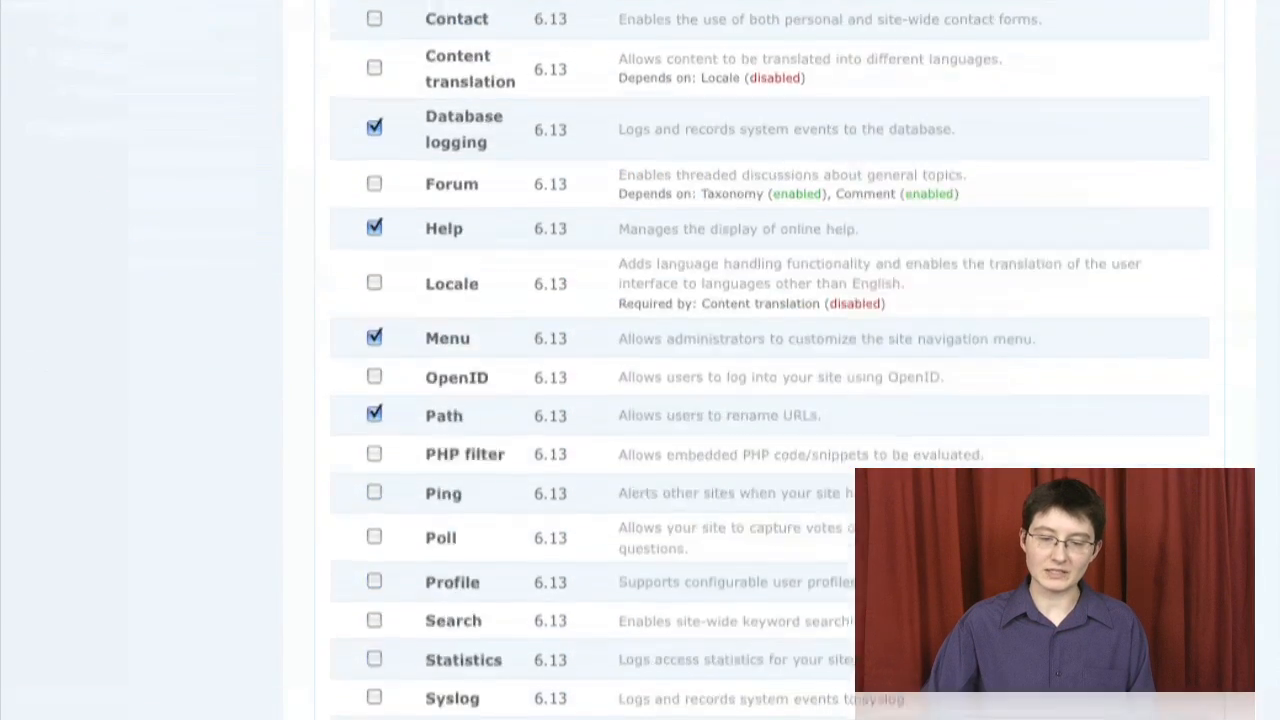
pyautogui.scroll(-3)
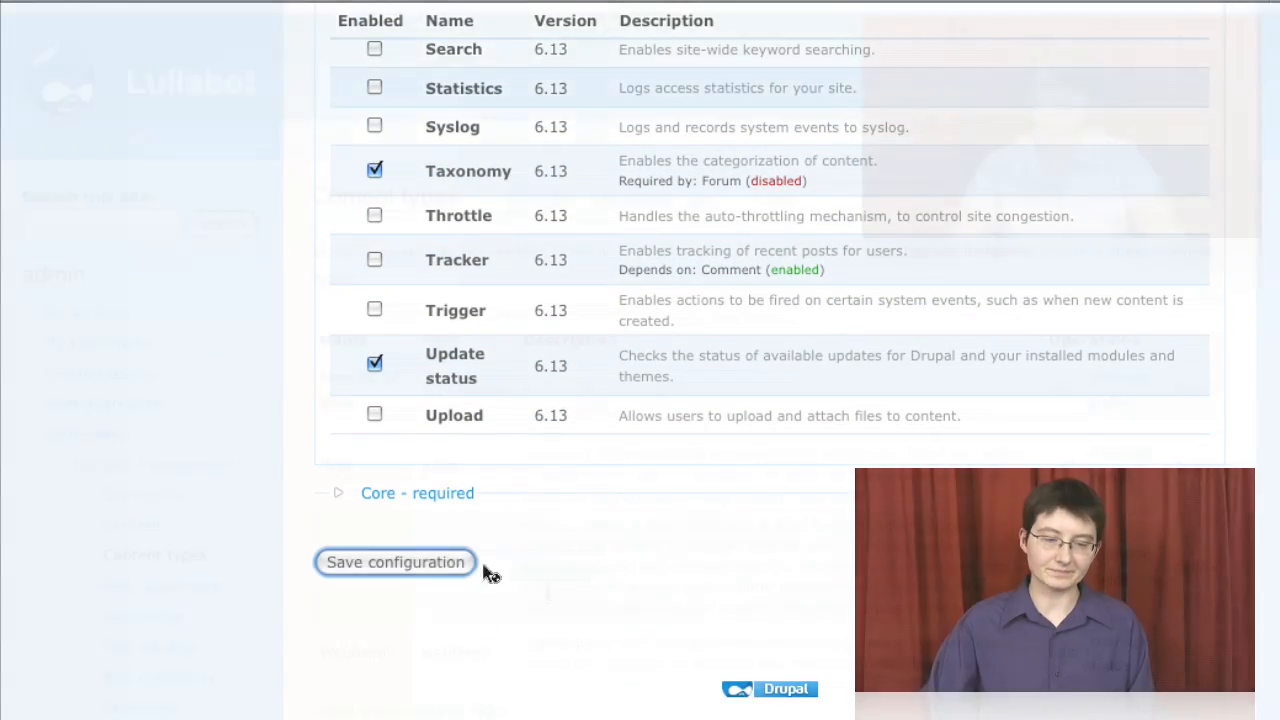
pyautogui.click(396, 562)
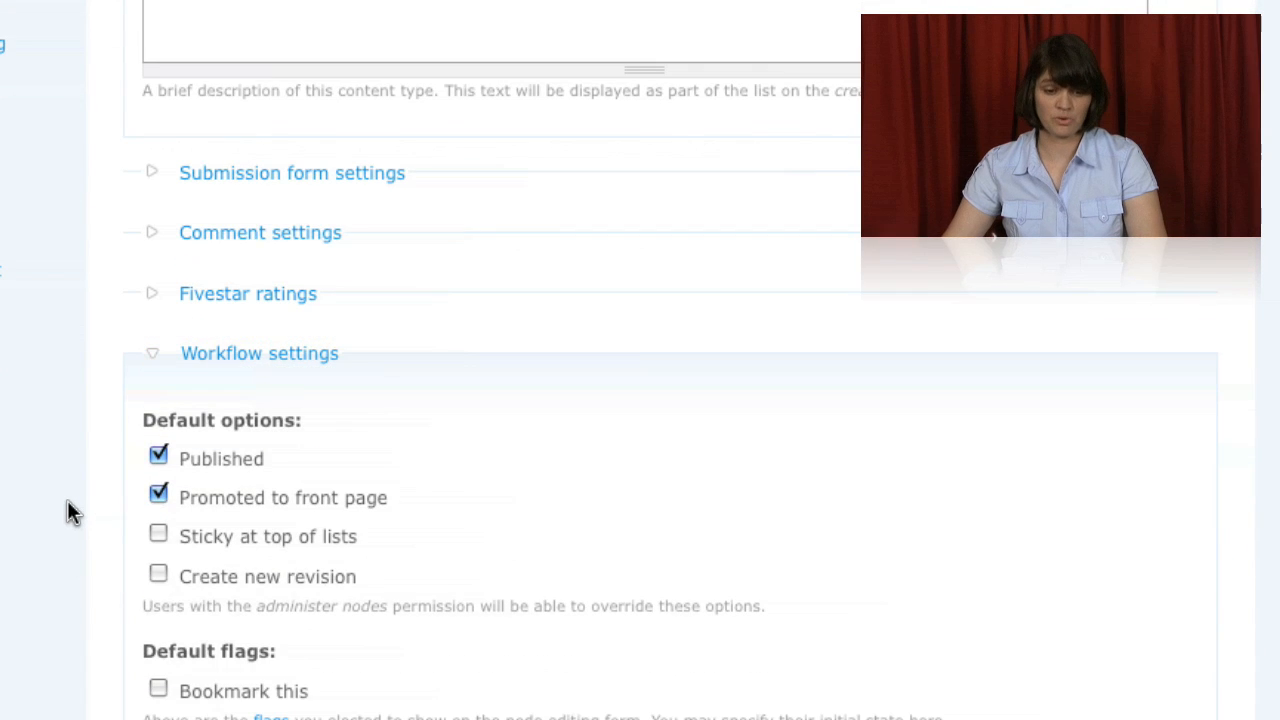
pyautogui.scroll(-3)
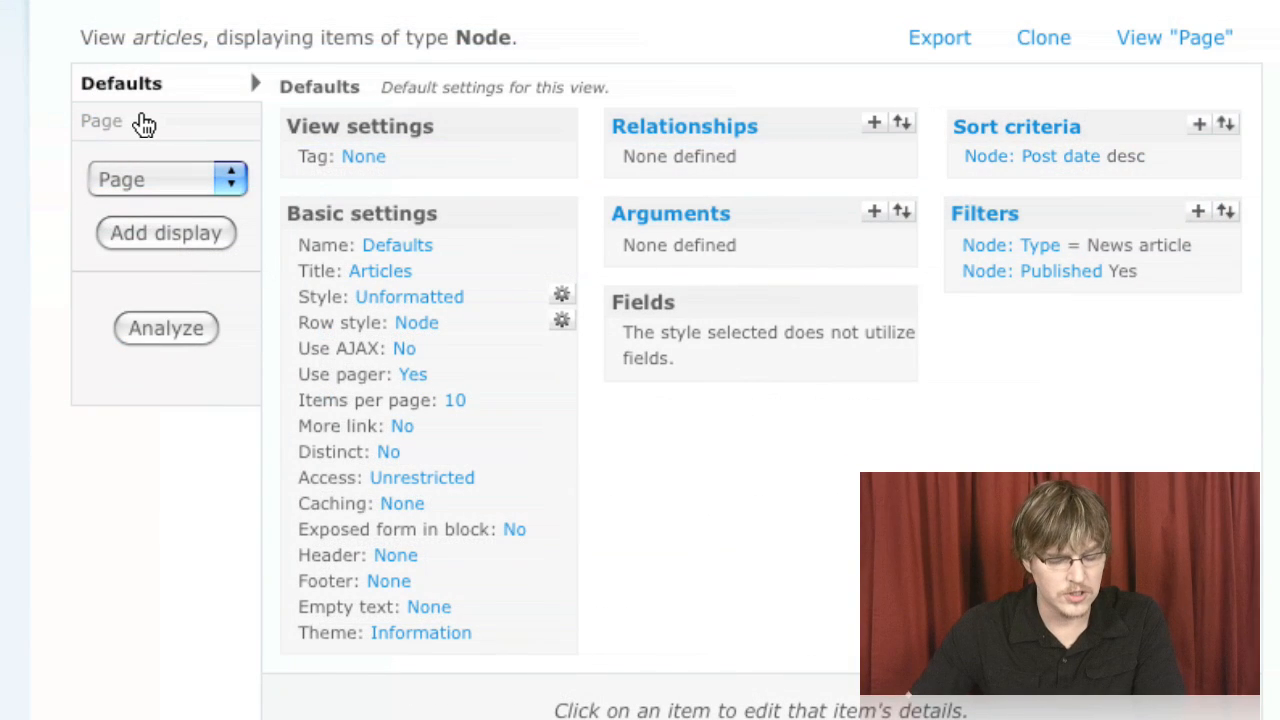
# Create the admin role and grant it the comment permissions to access and post comments
pyautogui.click(104, 122)
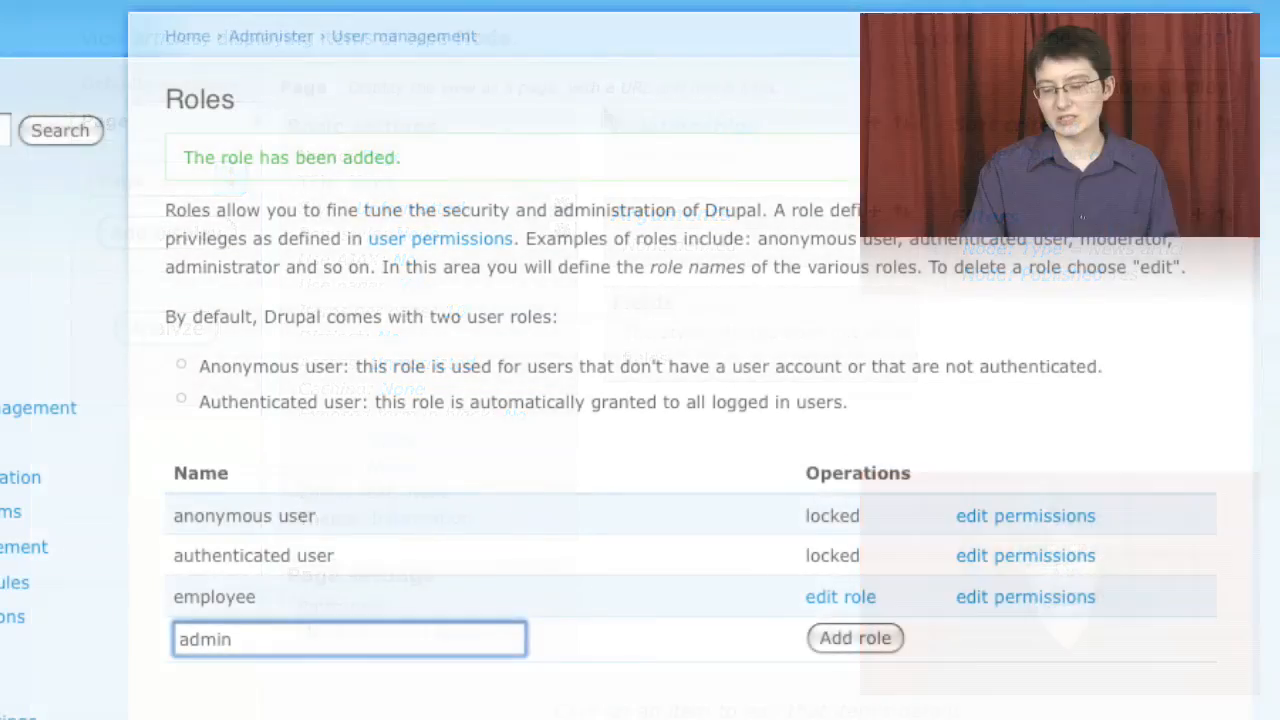
pyautogui.click(856, 638)
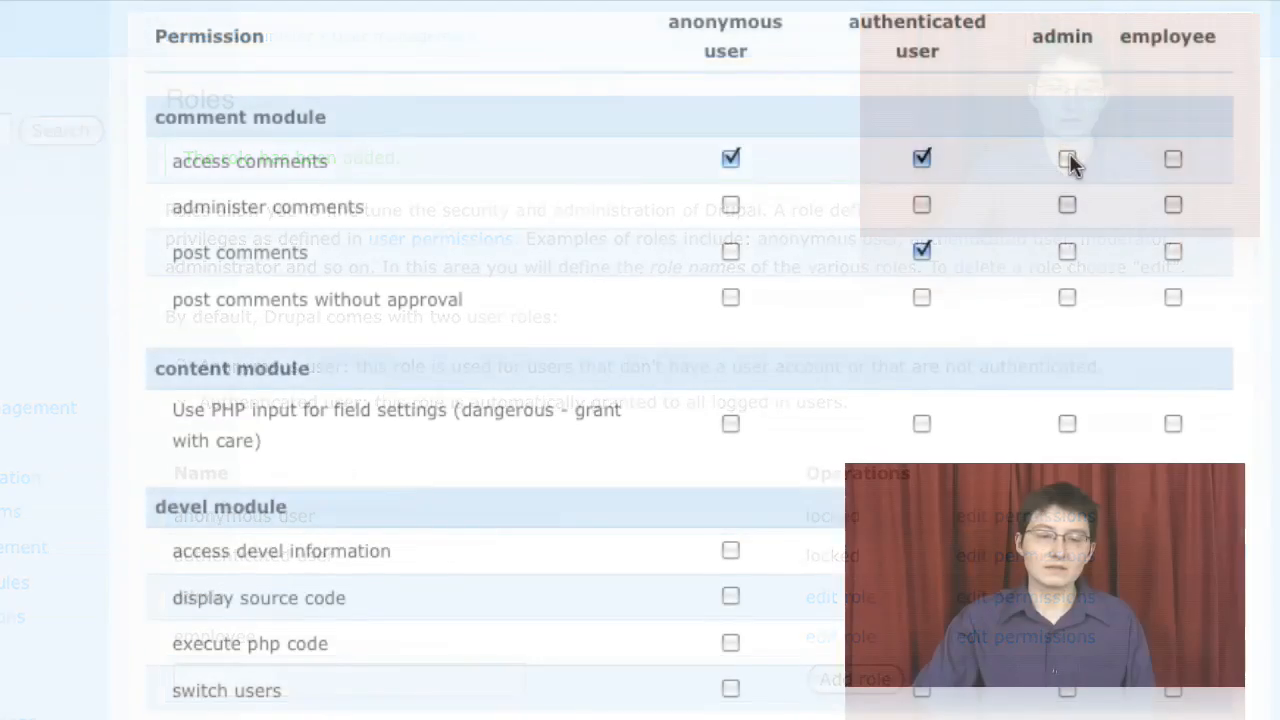
pyautogui.click(1066, 204)
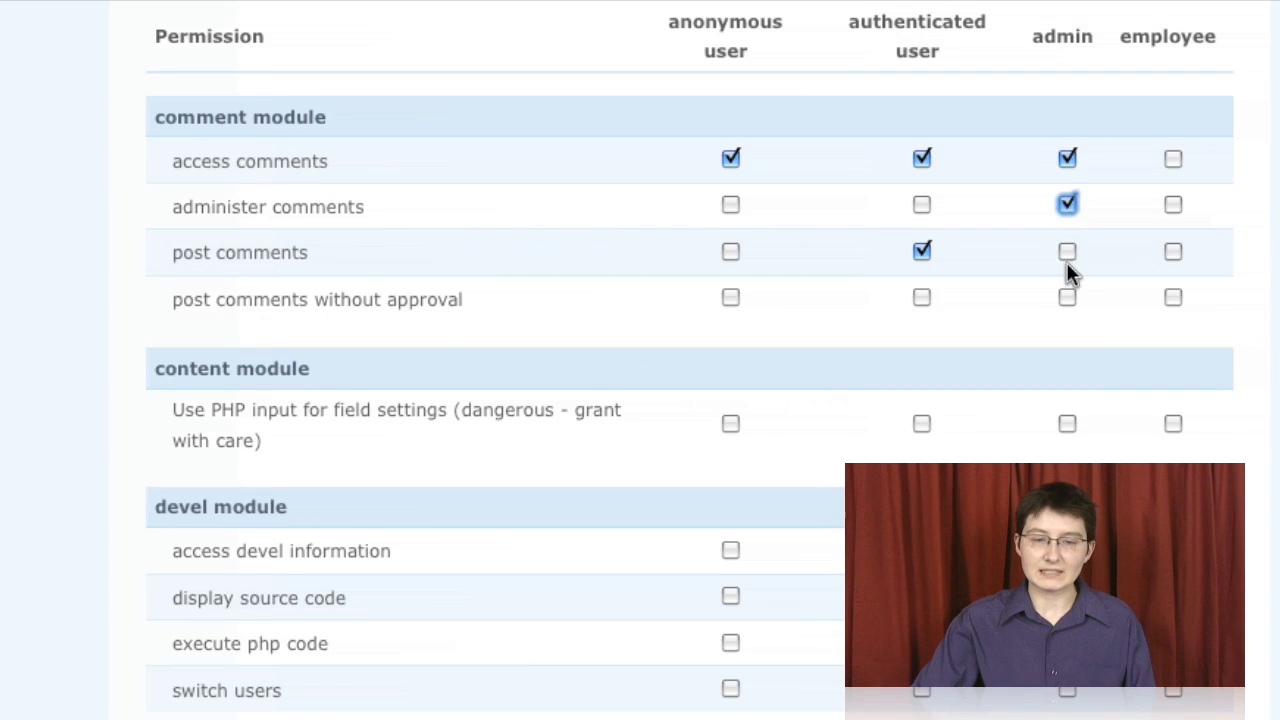
pyautogui.click(1068, 294)
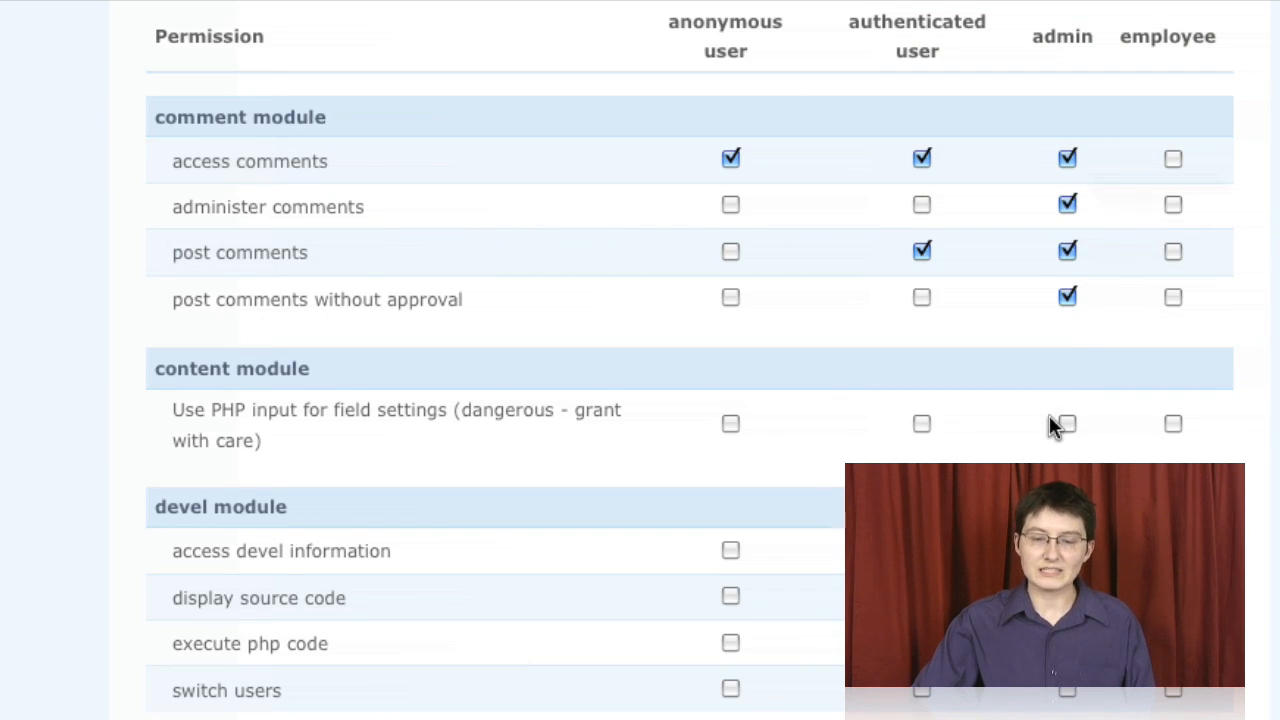
pyautogui.scroll(-3)
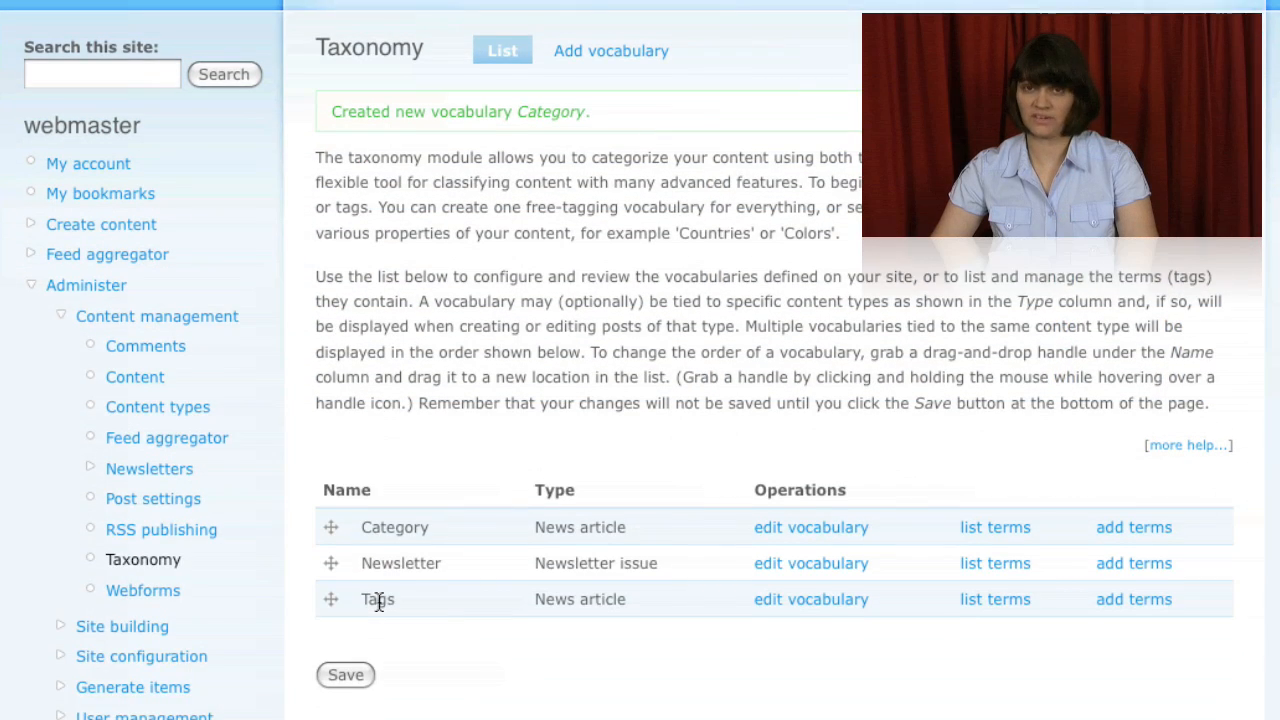
# Draft the 'New DVD coming soon!' news article and file it under the DVD category
pyautogui.scroll(-3)
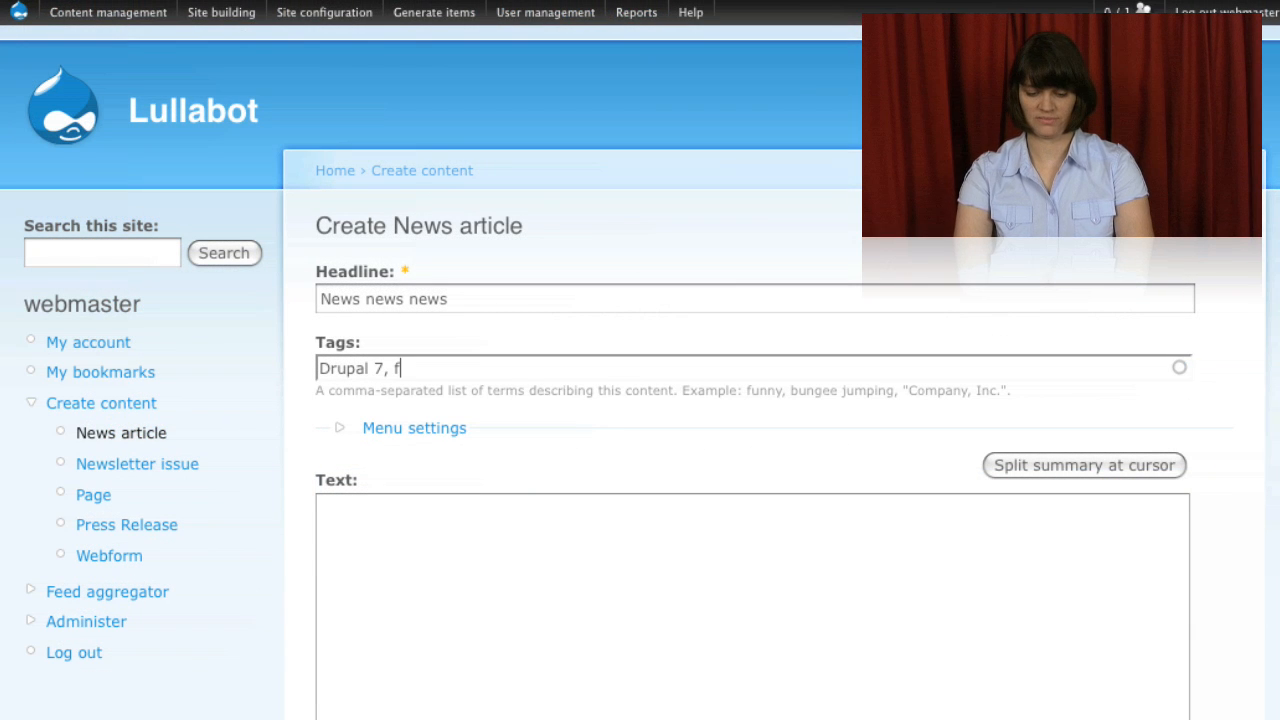
pyautogui.click(416, 422)
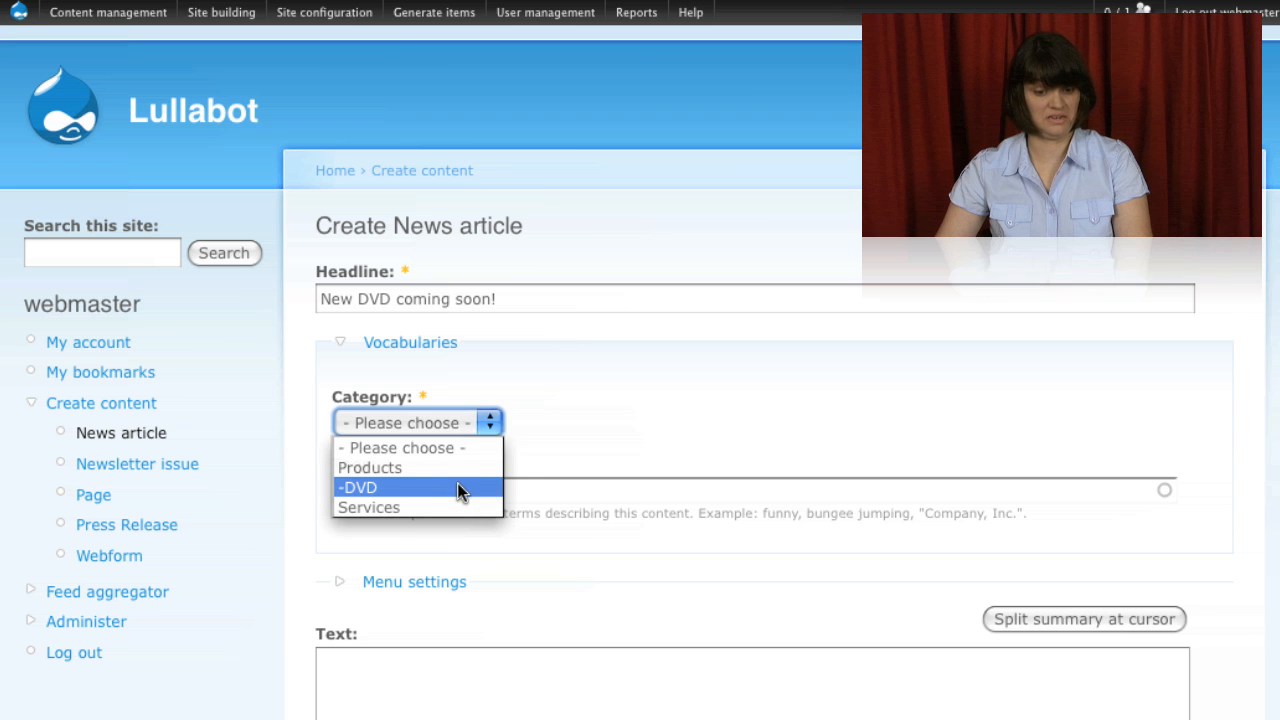
pyautogui.click(356, 488)
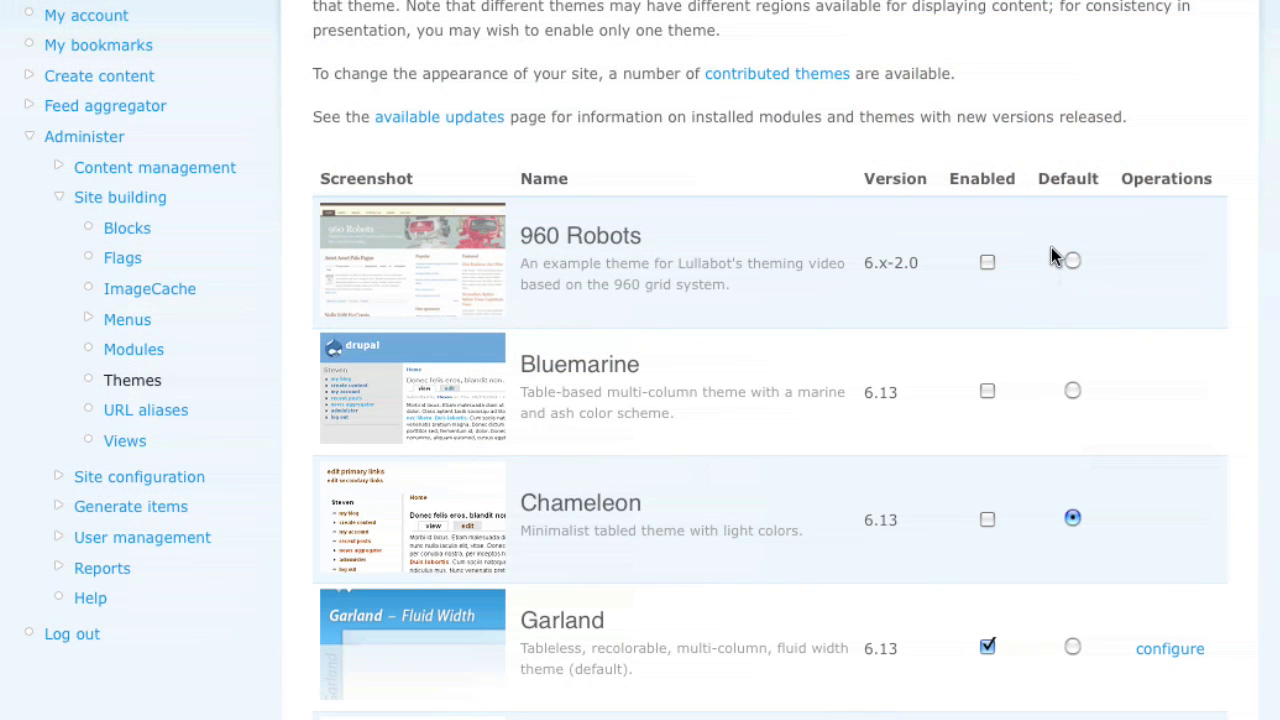
# Make 960 Robots the default theme and browse the 4_of_July theme project page
pyautogui.click(1072, 262)
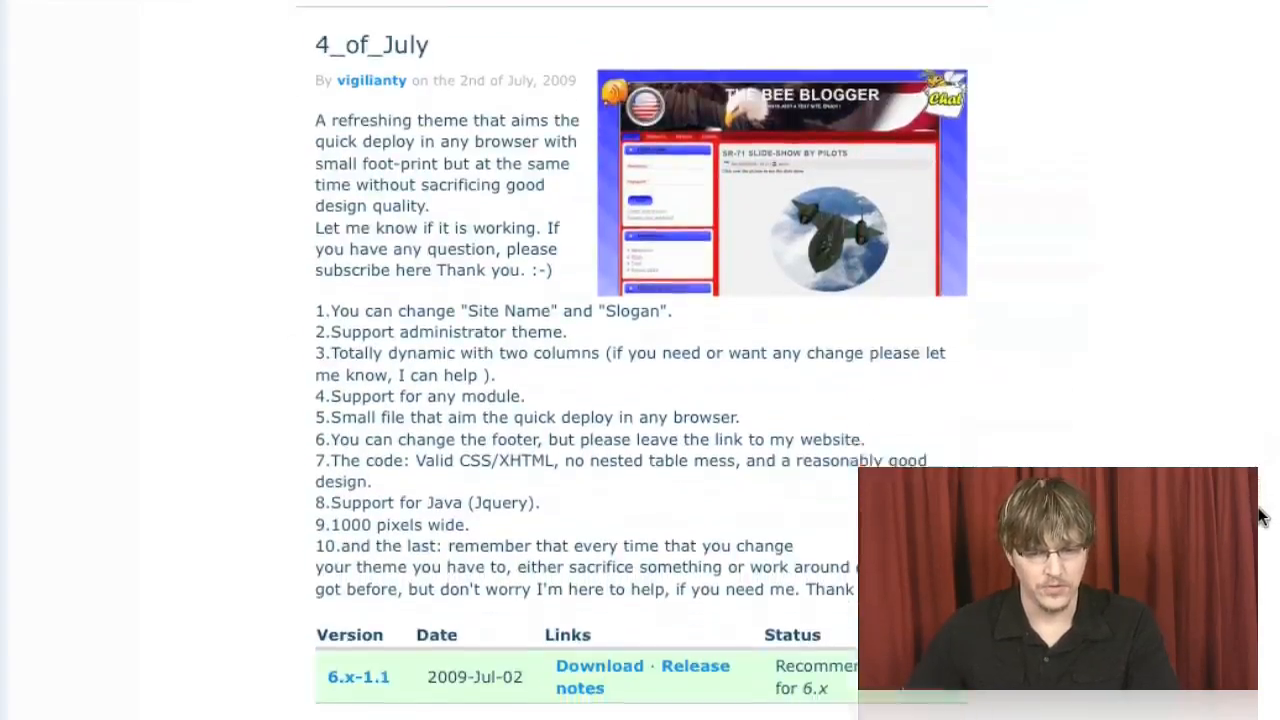
pyautogui.scroll(-3)
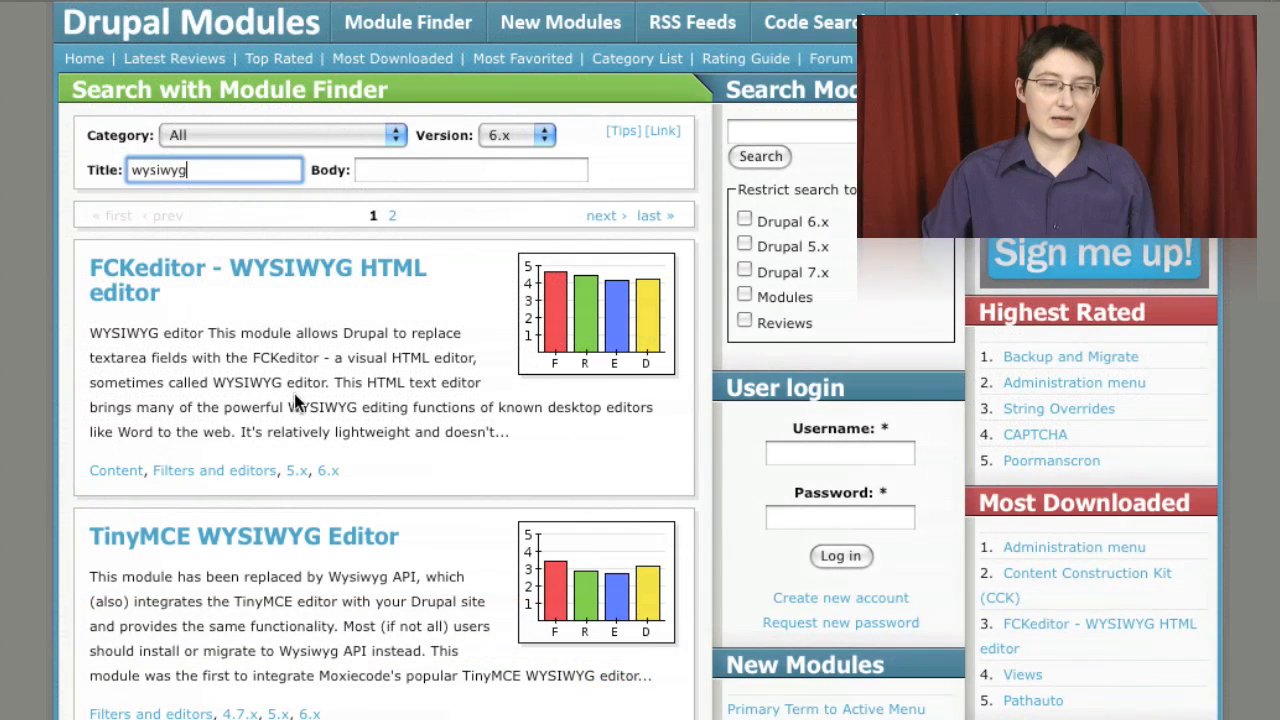
pyautogui.moveTo(490, 434)
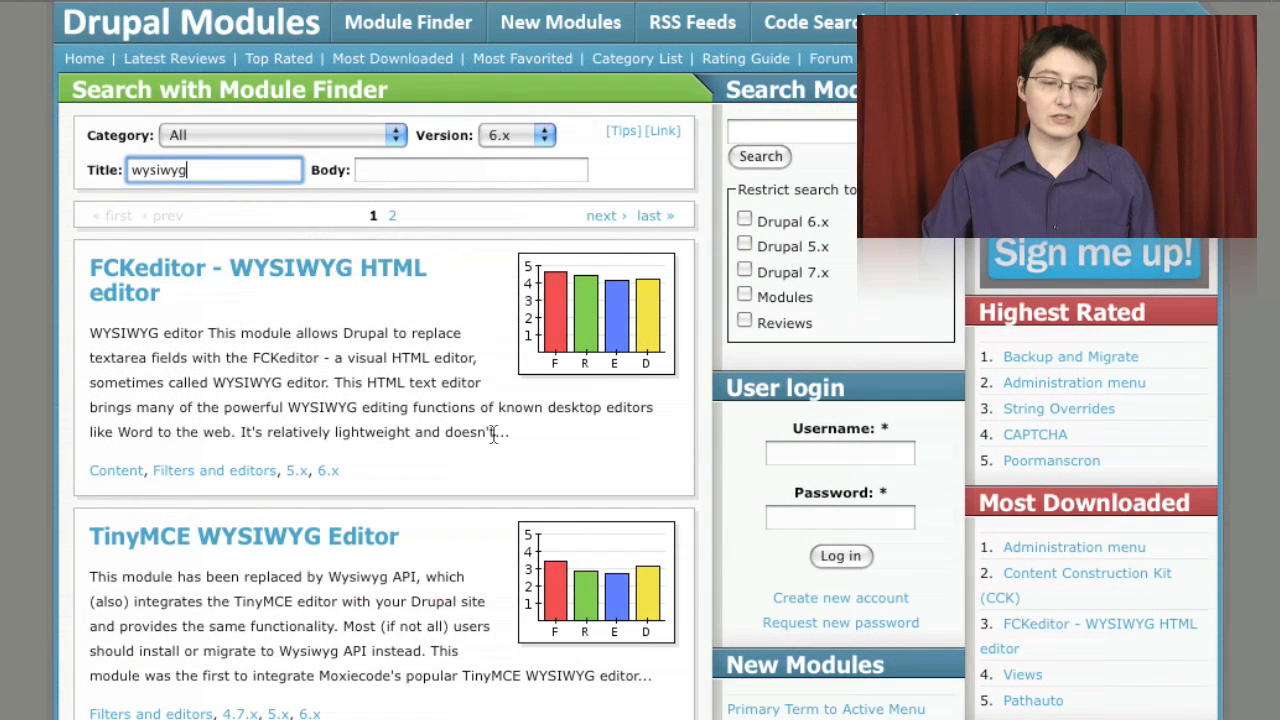
pyautogui.moveTo(640, 358)
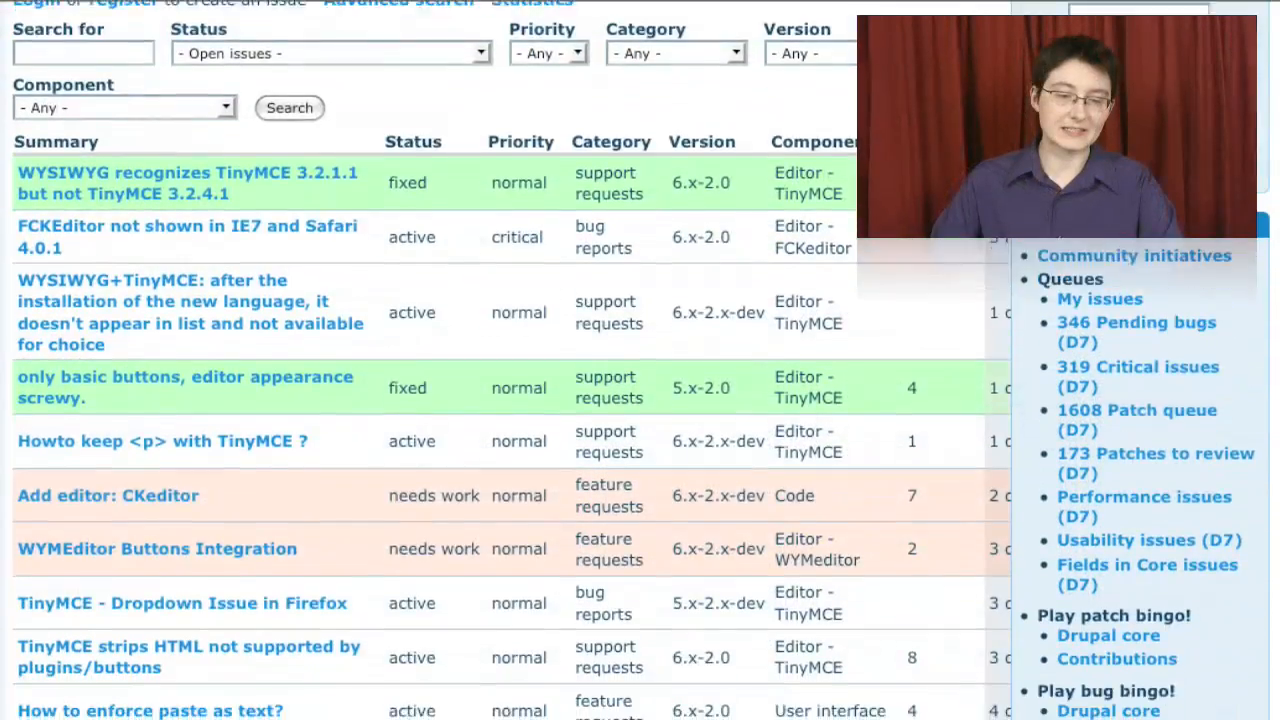
# Scroll through the Wysiwyg issue queue of TinyMCE and FCKeditor issues
pyautogui.scroll(-3)
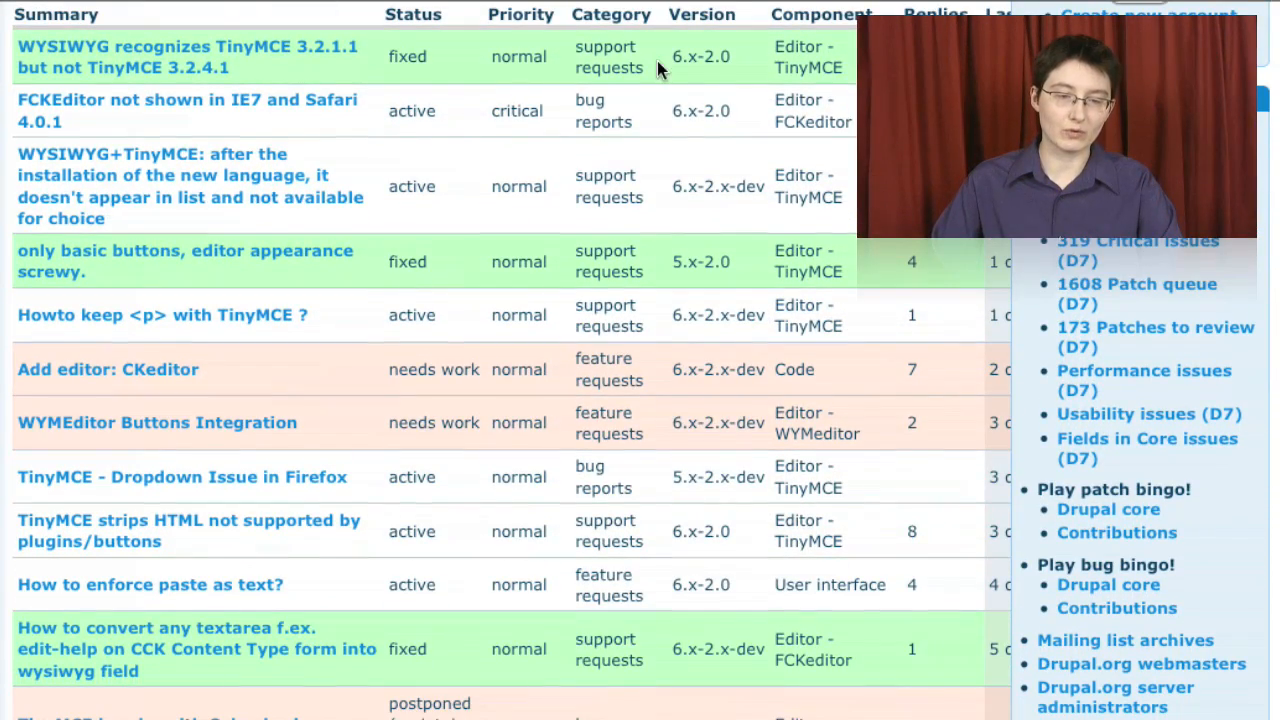
pyautogui.moveTo(620, 364)
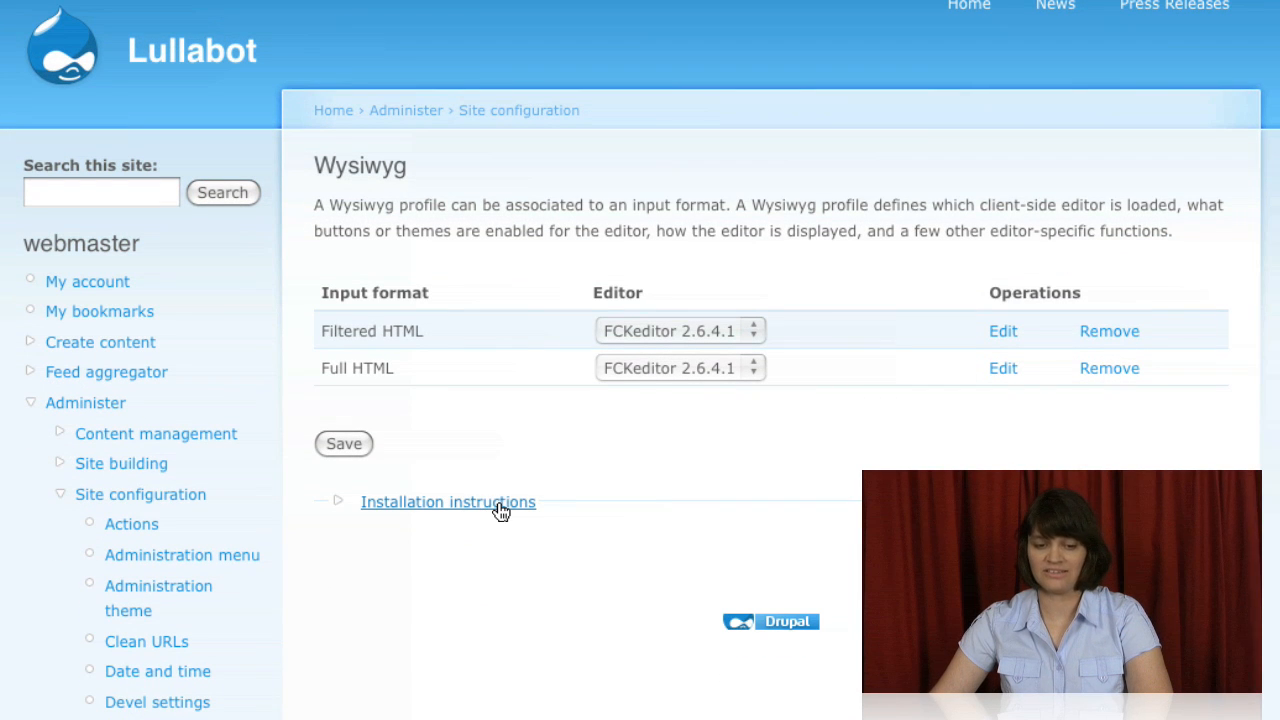
# Review editor install instructions and move Image resize filter up to run second in Filtered HTML
pyautogui.click(448, 502)
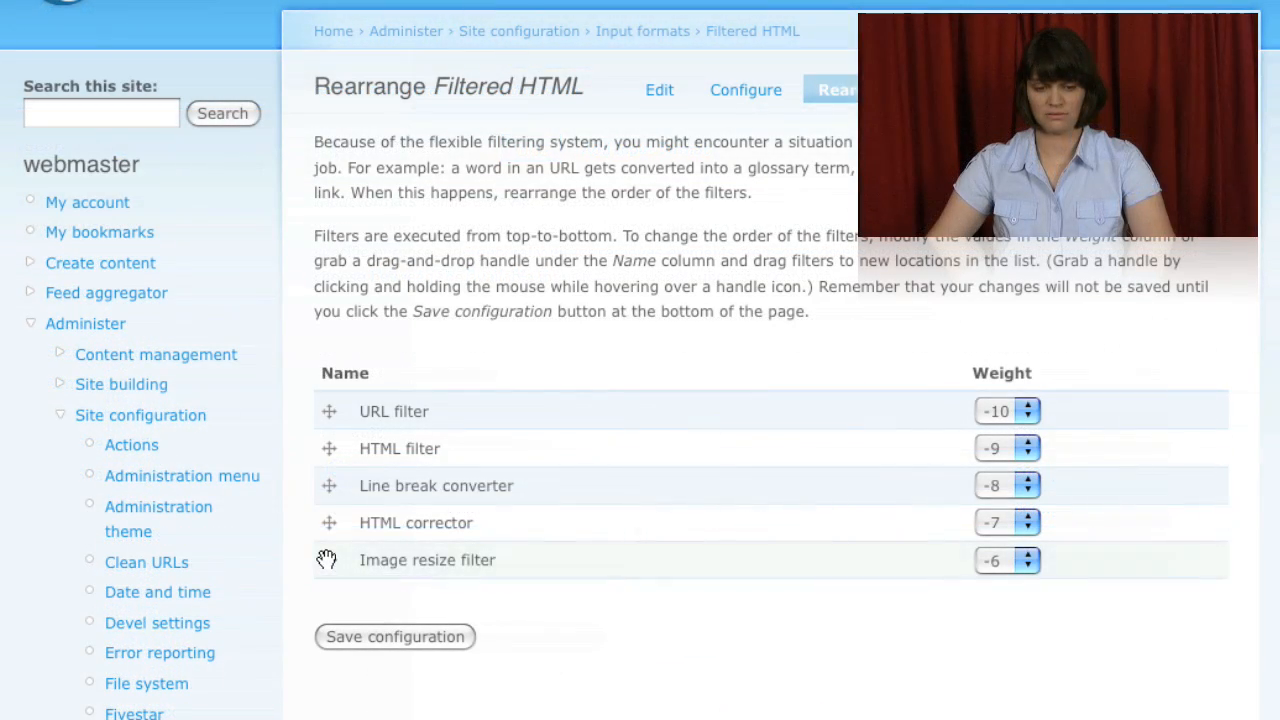
pyautogui.moveTo(328, 560); pyautogui.dragTo(336, 448)
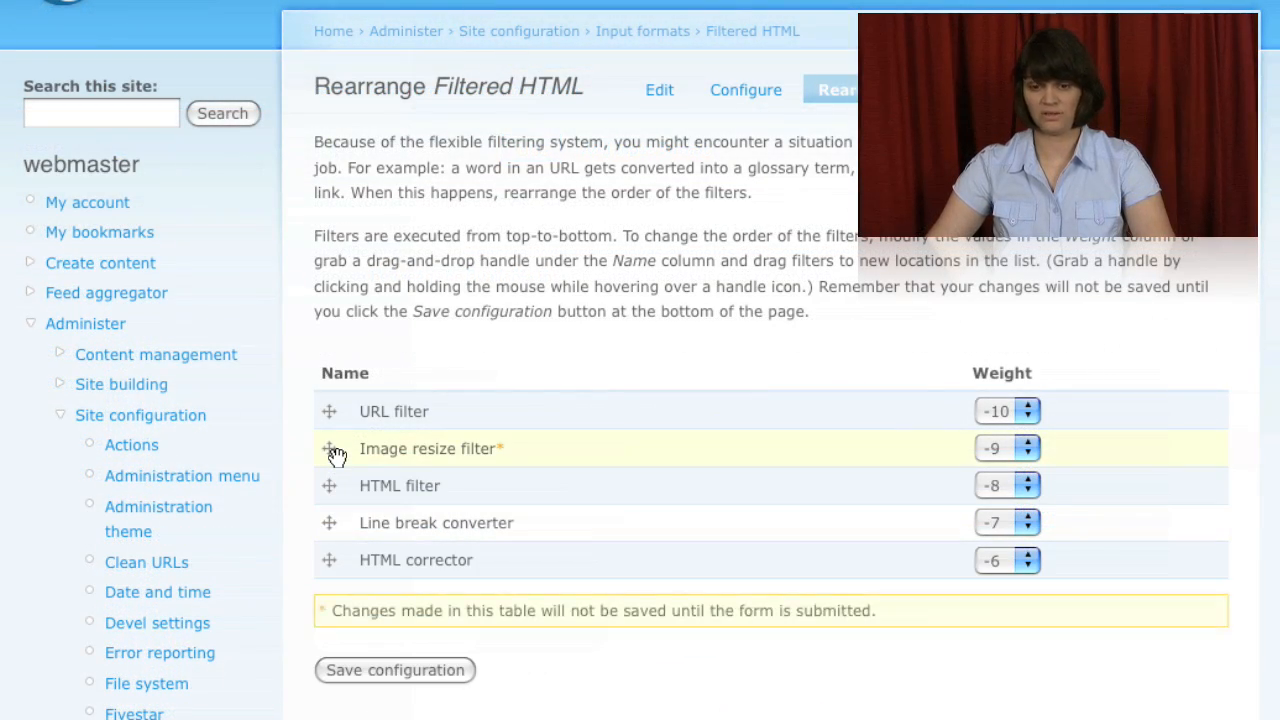
pyautogui.moveTo(536, 448)
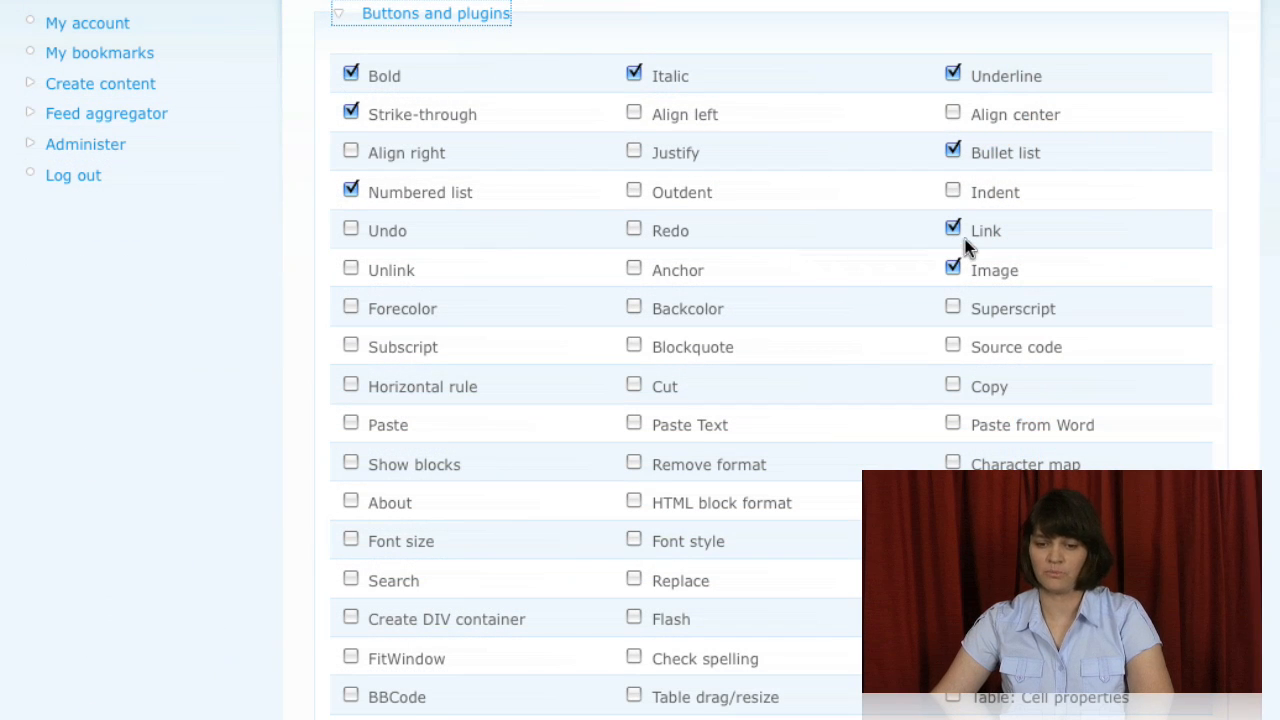
pyautogui.moveTo(760, 76)
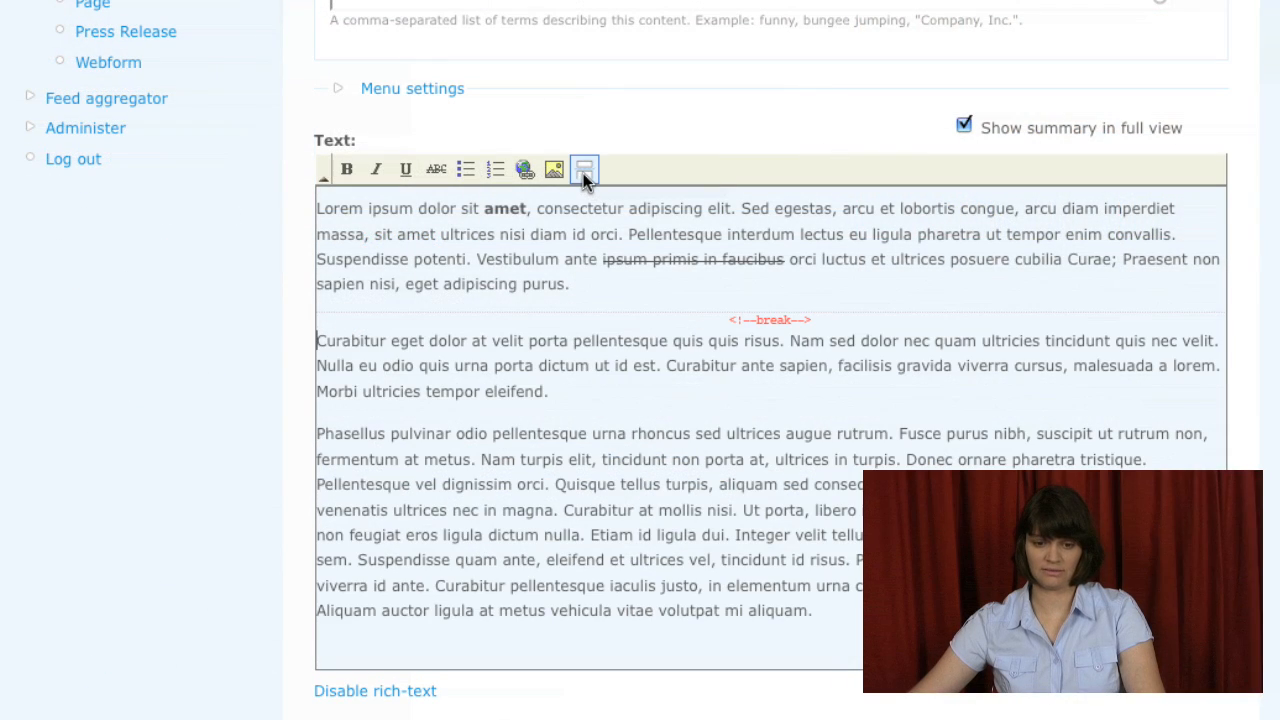
pyautogui.click(584, 168)
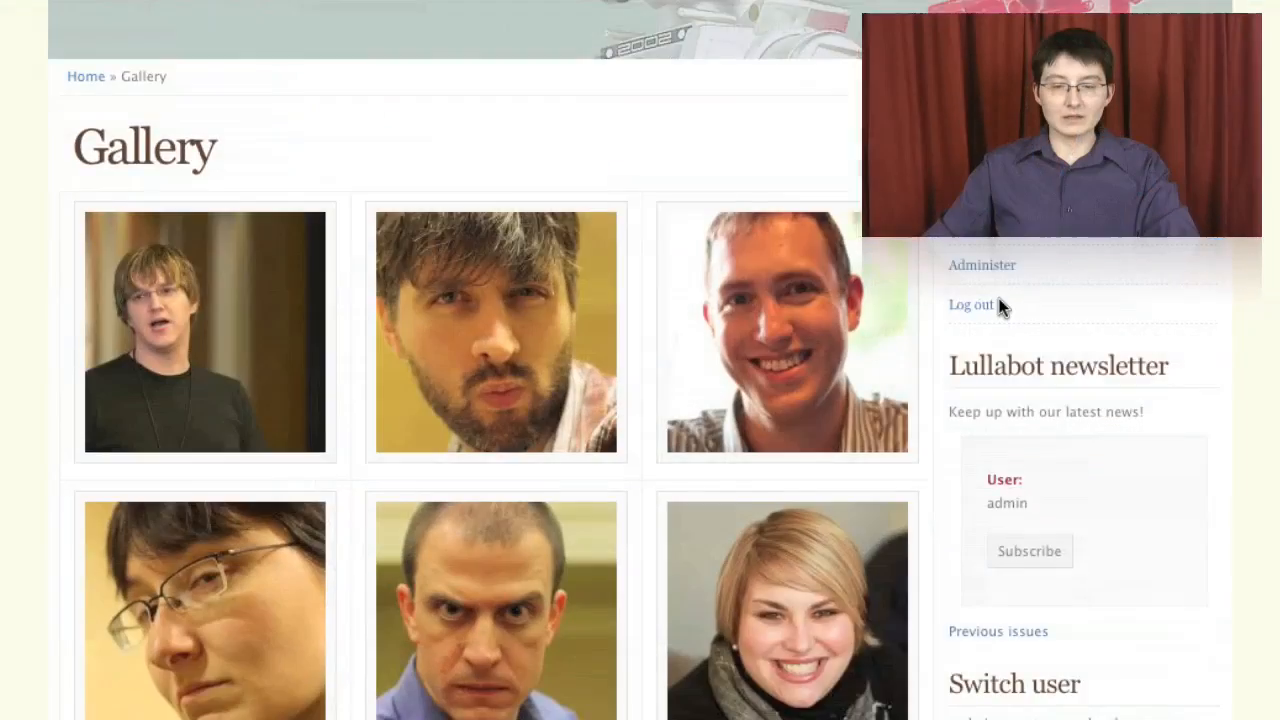
# Switch to browsing as another user from the Gallery page and view a content type's workflow settings
pyautogui.scroll(-3)
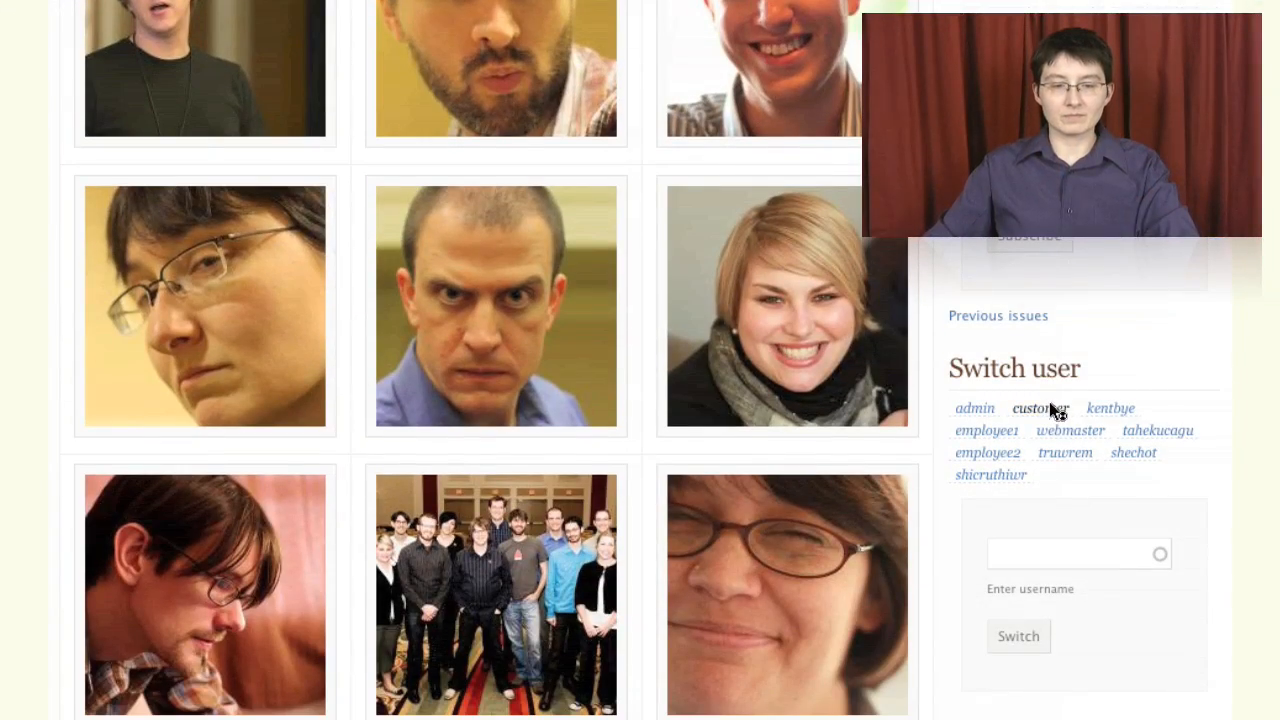
pyautogui.click(1040, 408)
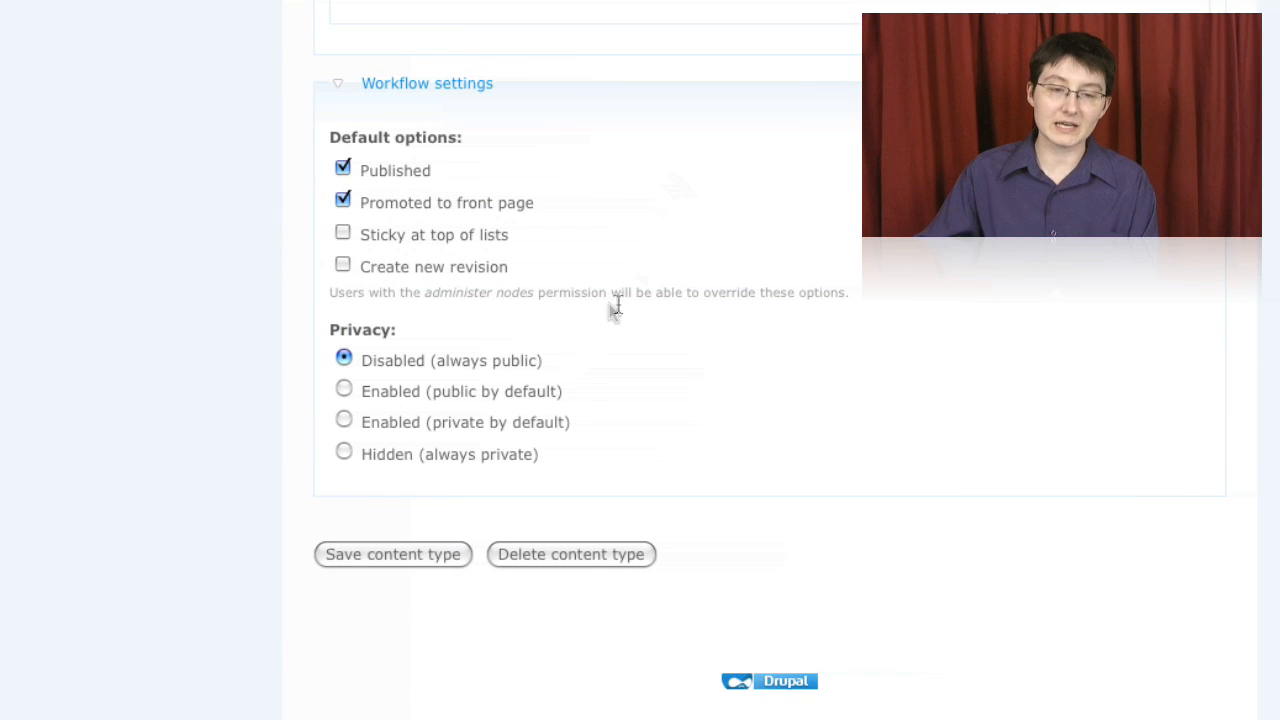
pyautogui.click(344, 452)
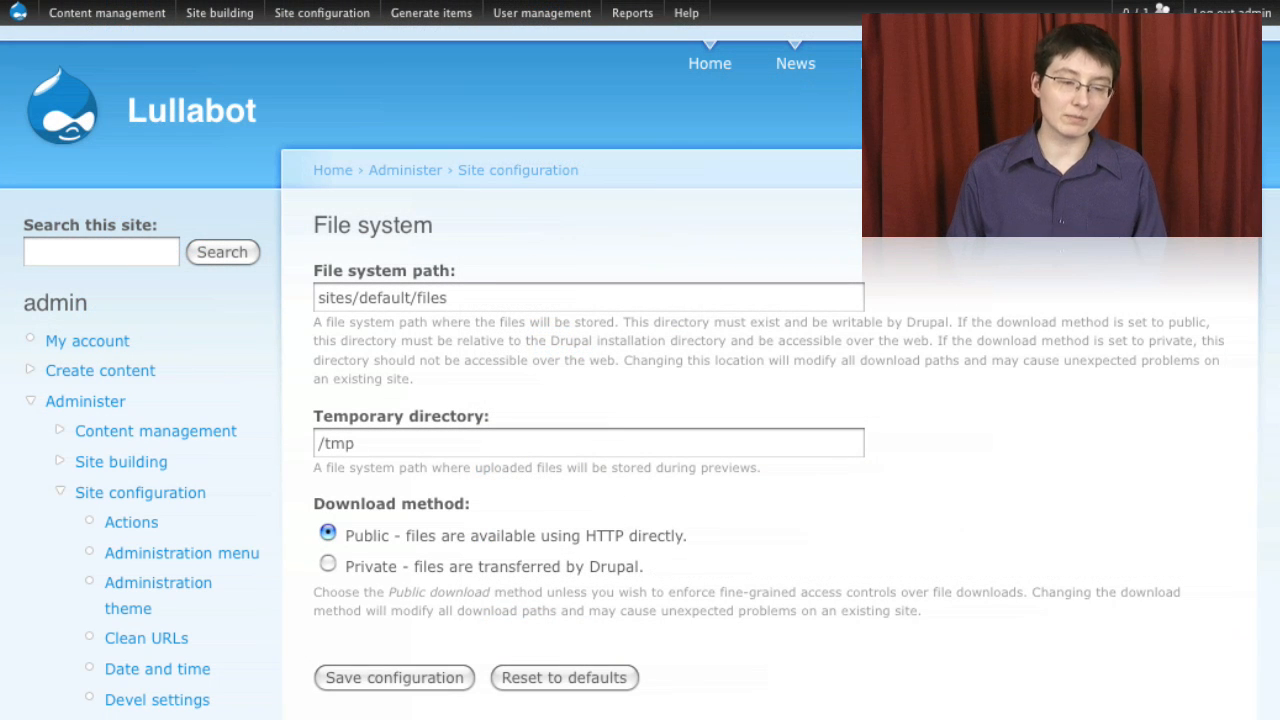
pyautogui.moveTo(522, 568)
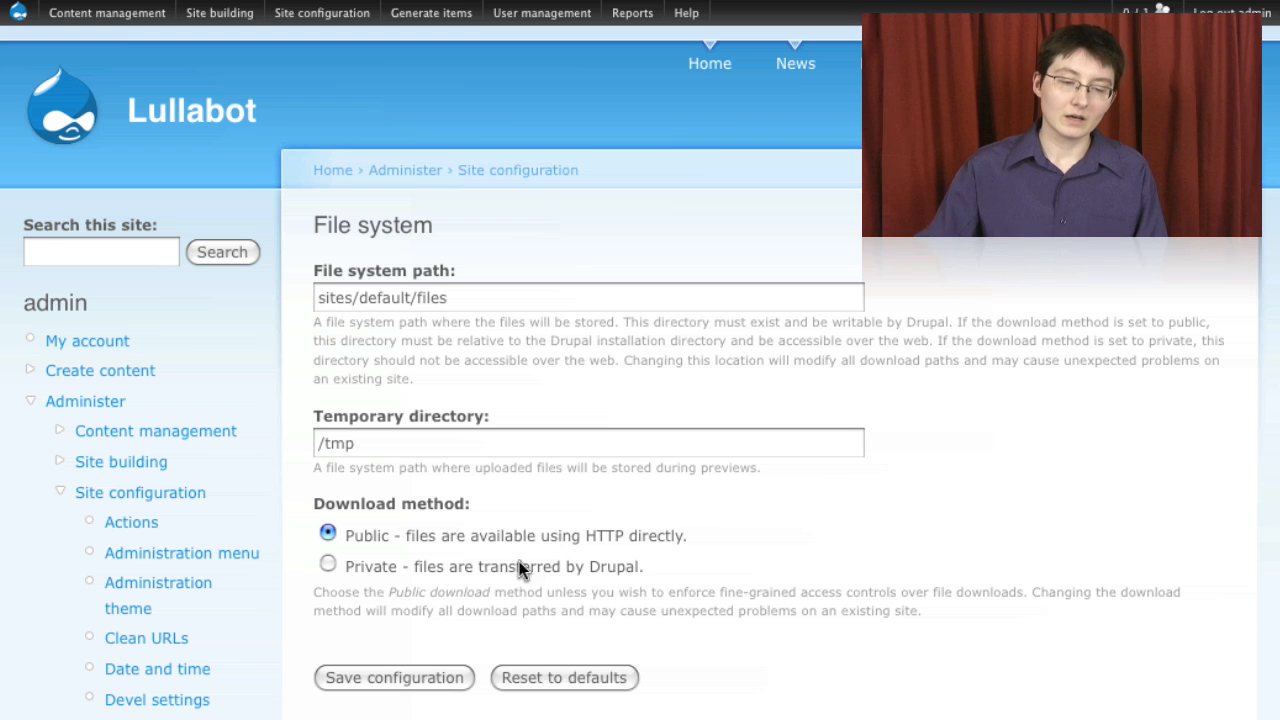
# Make file downloads private, transferred by Drupal, and run a site search
pyautogui.click(328, 564)
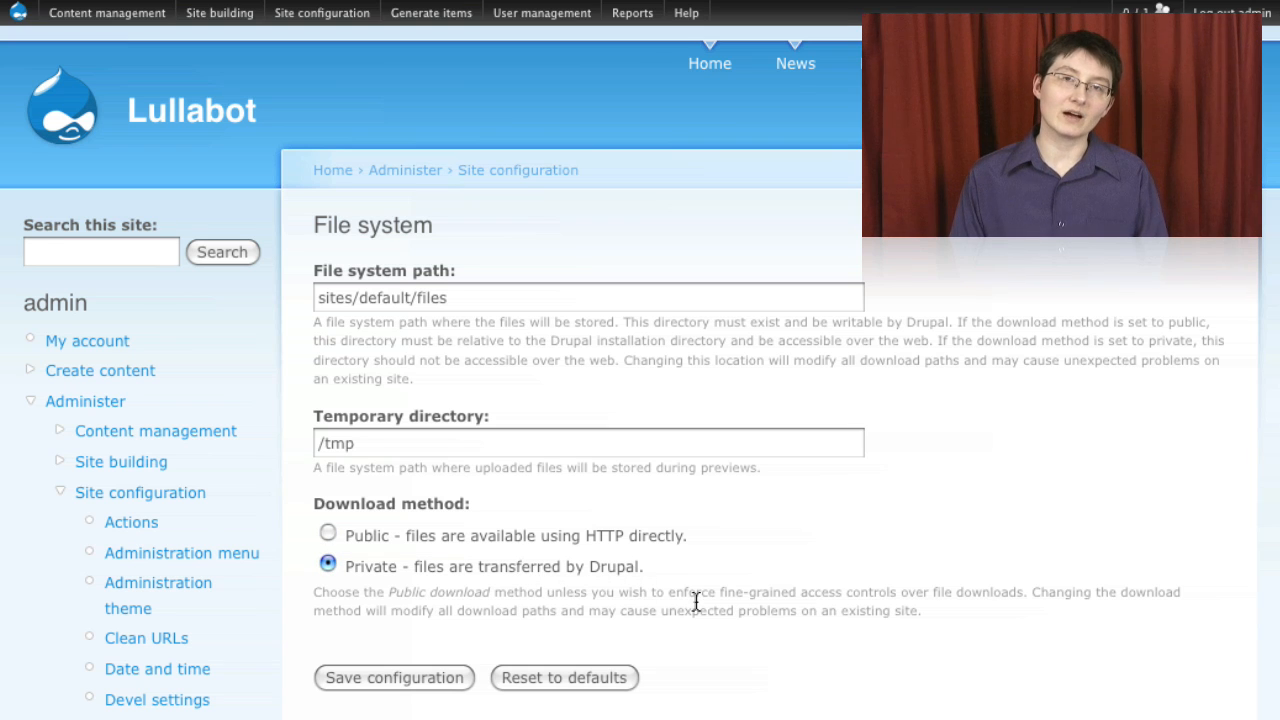
pyautogui.click(152, 632)
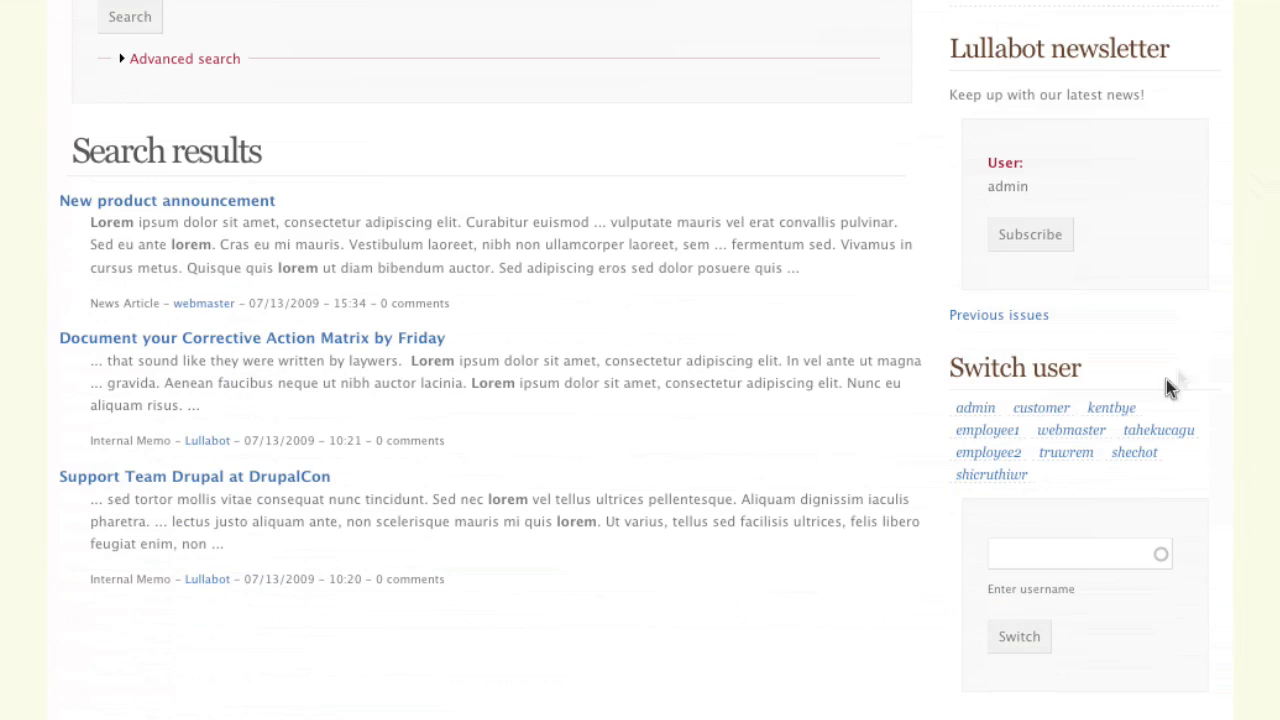
pyautogui.moveTo(304, 280)
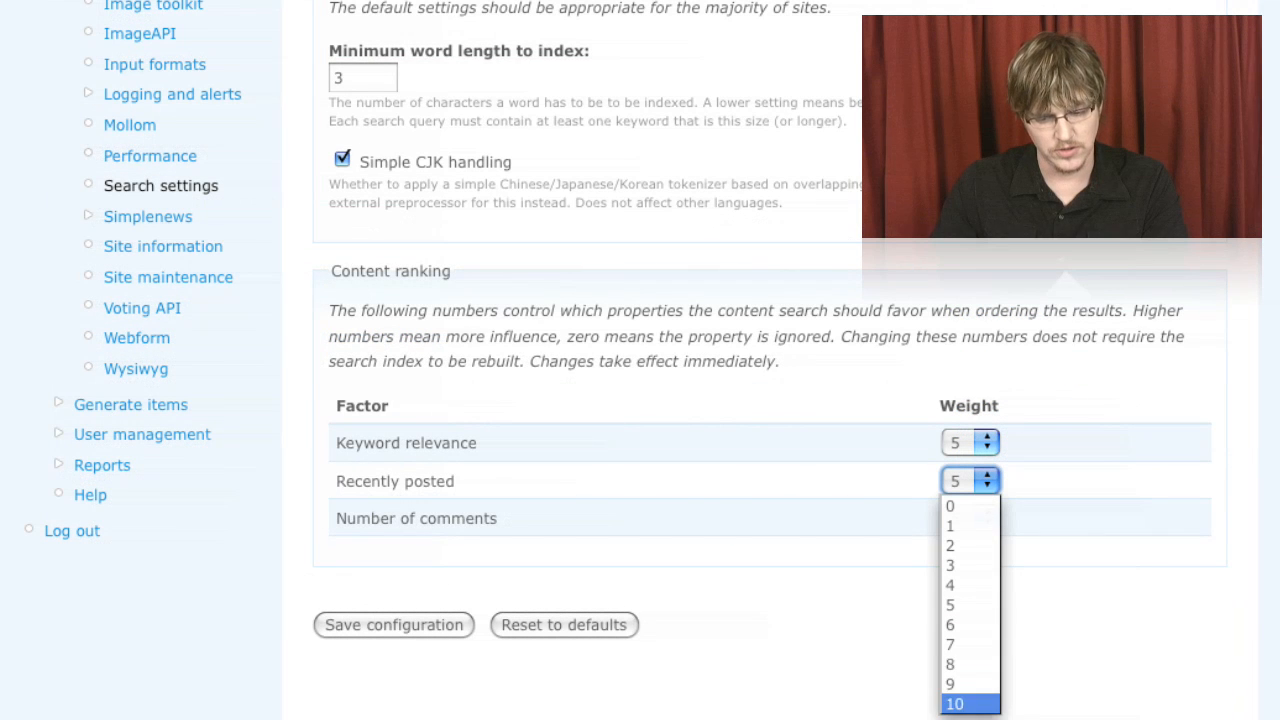
pyautogui.moveTo(956, 670)
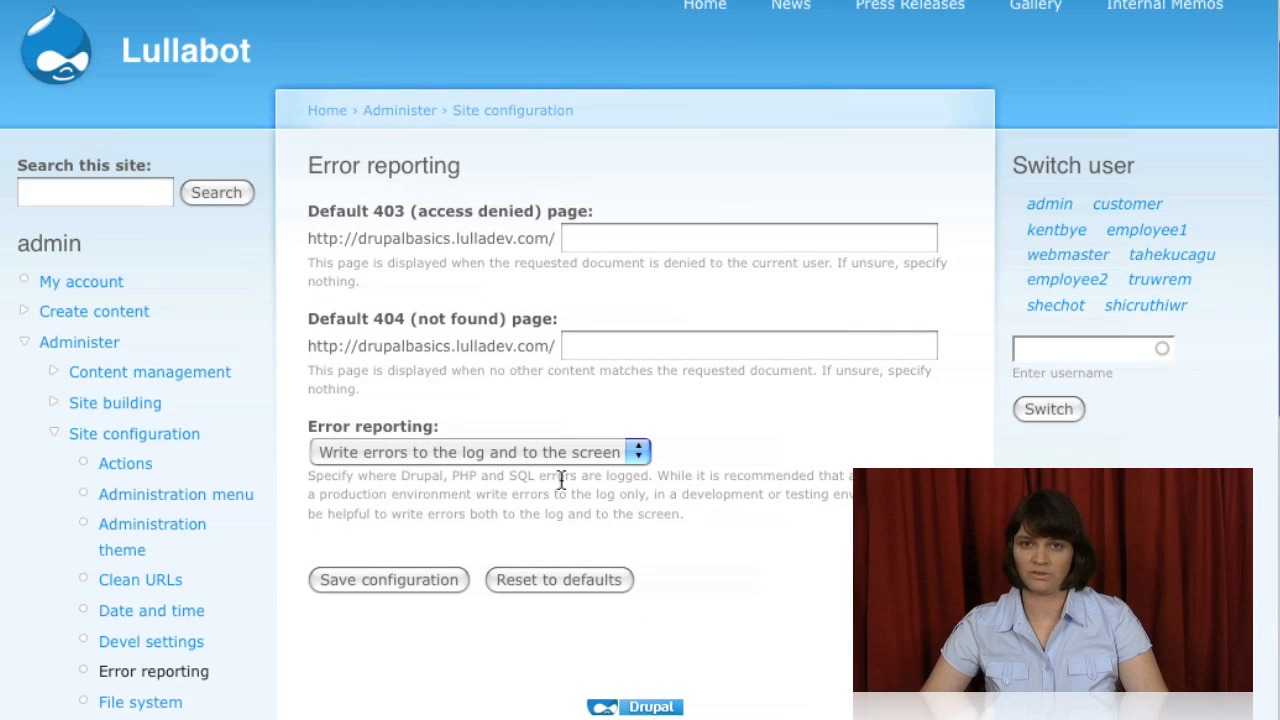
pyautogui.moveTo(520, 460)
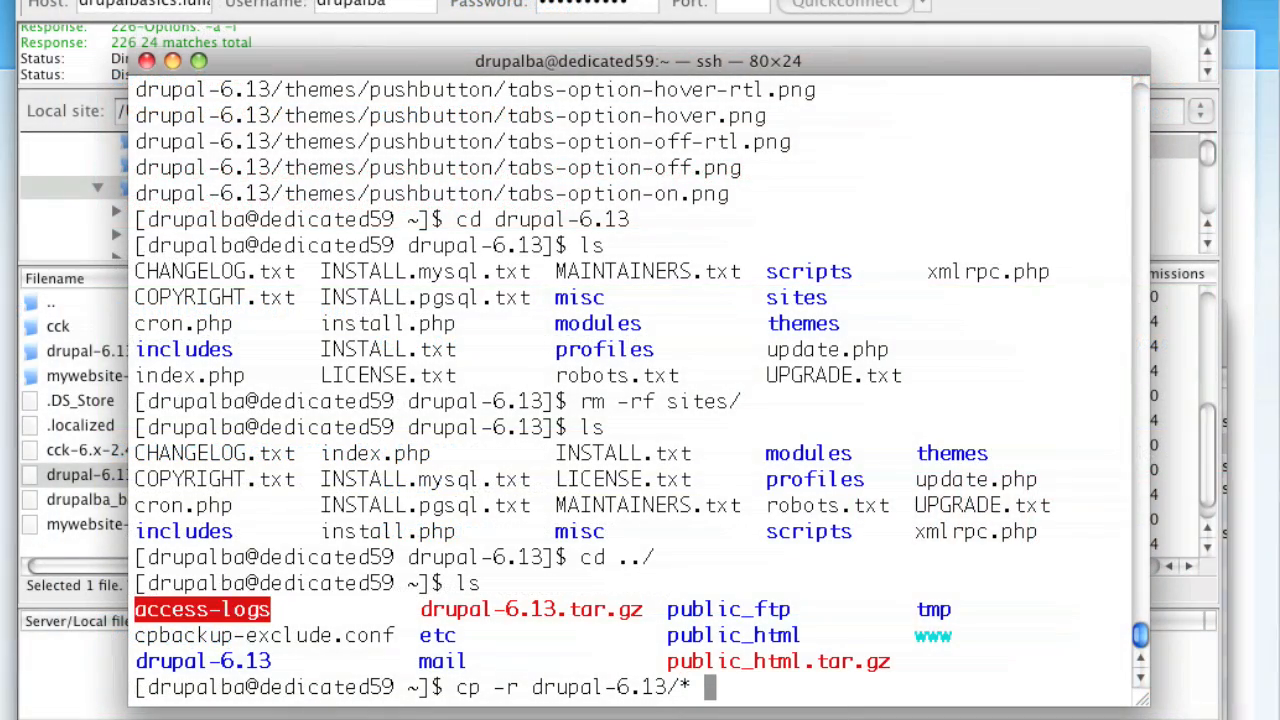
# Enter 'public_ht' toward the cp -r drupal-6.13/* public_html copy command
pyautogui.write('public_ht')
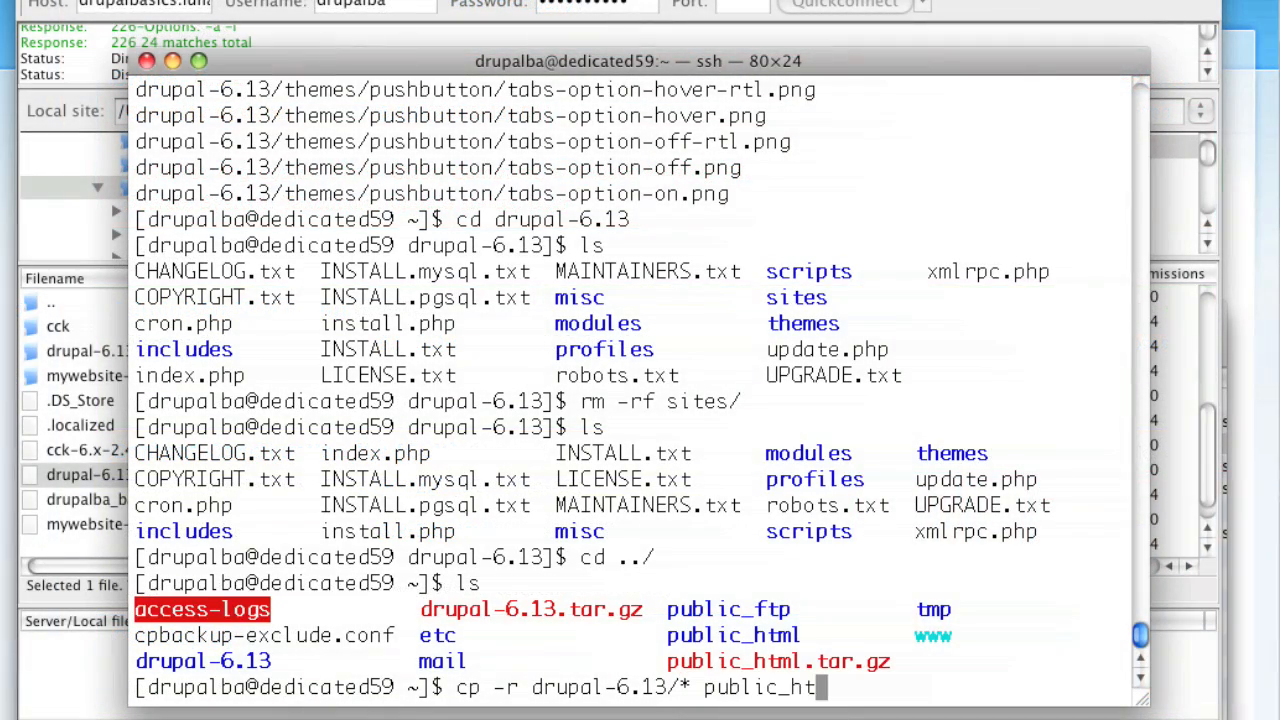